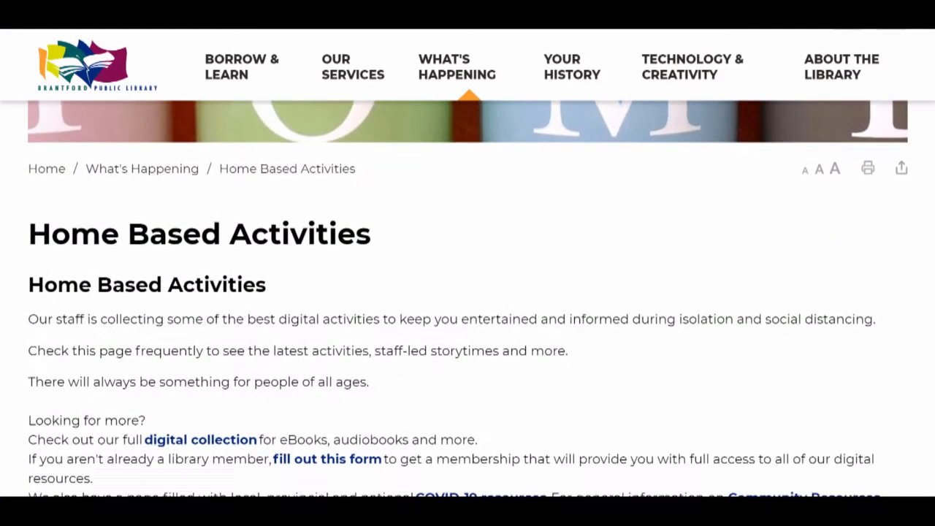
- Scroll the Home Based Activities page down to the daily activities lists for children and adults
{"action": "scroll", "scroll_direction": "down", "scroll_amount": 3}
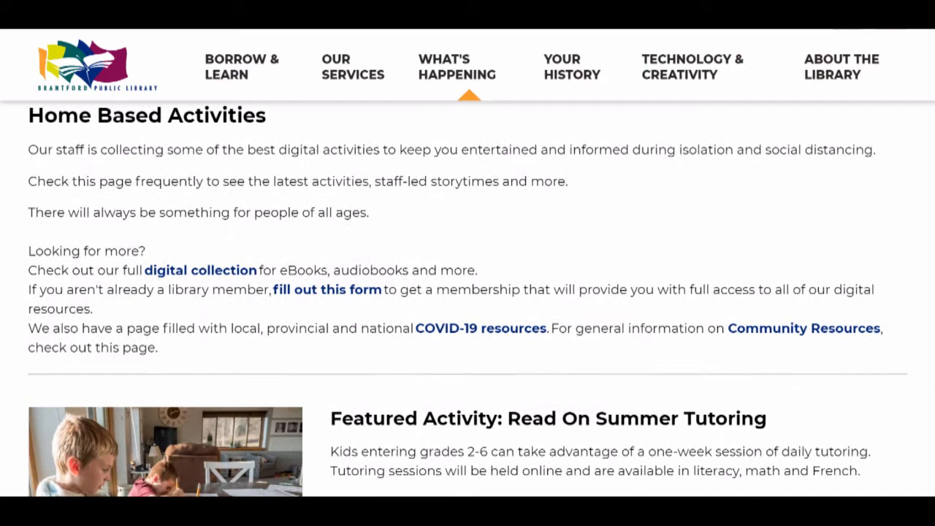
{"action": "scroll", "scroll_direction": "down", "scroll_amount": 3}
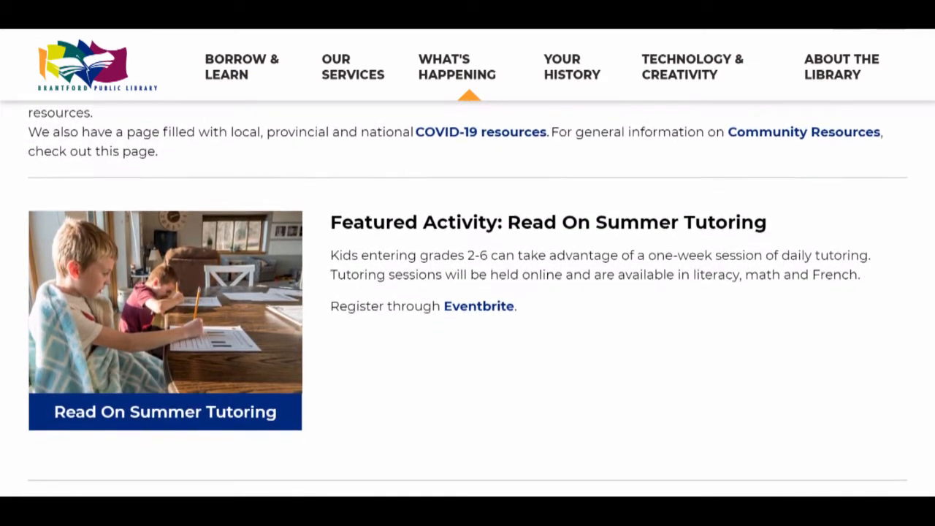
{"action": "scroll", "scroll_direction": "down", "scroll_amount": 3}
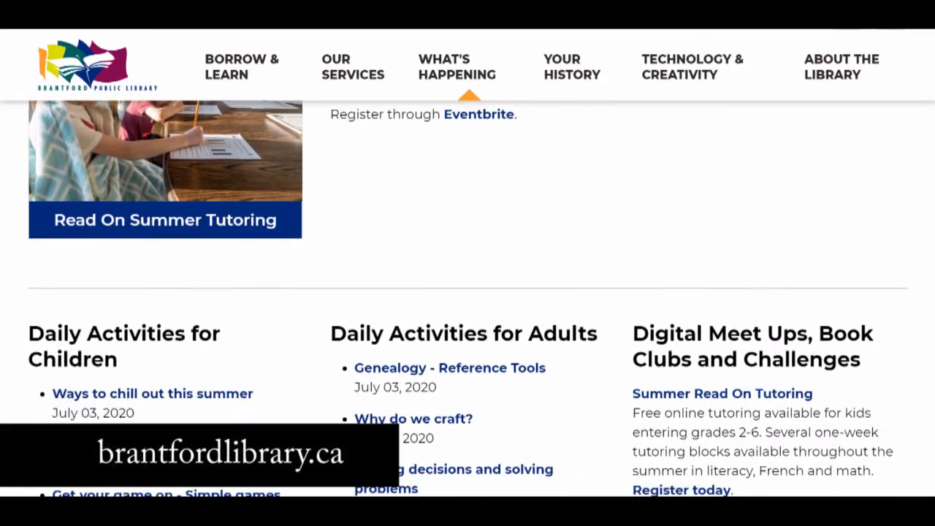
{"action": "scroll", "scroll_direction": "down", "scroll_amount": 3}
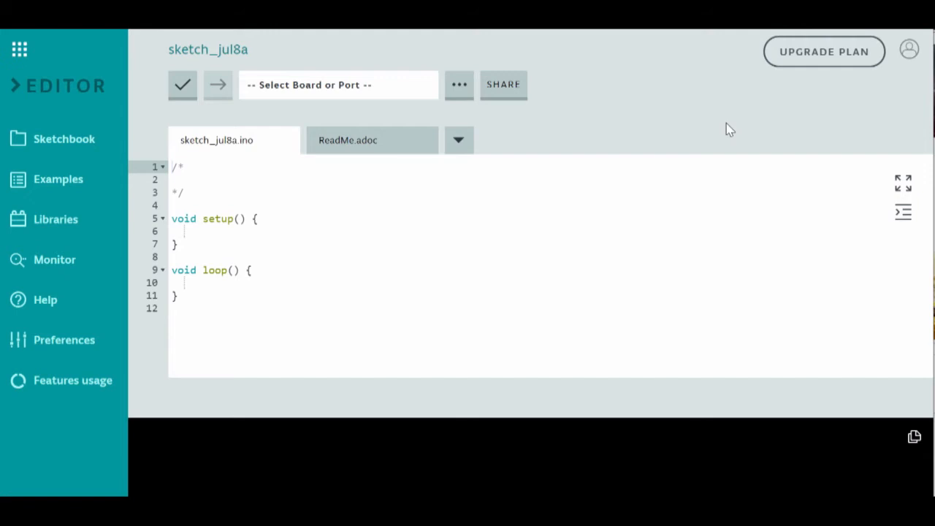
{"action": "mouse_move", "coordinate": [58, 178]}
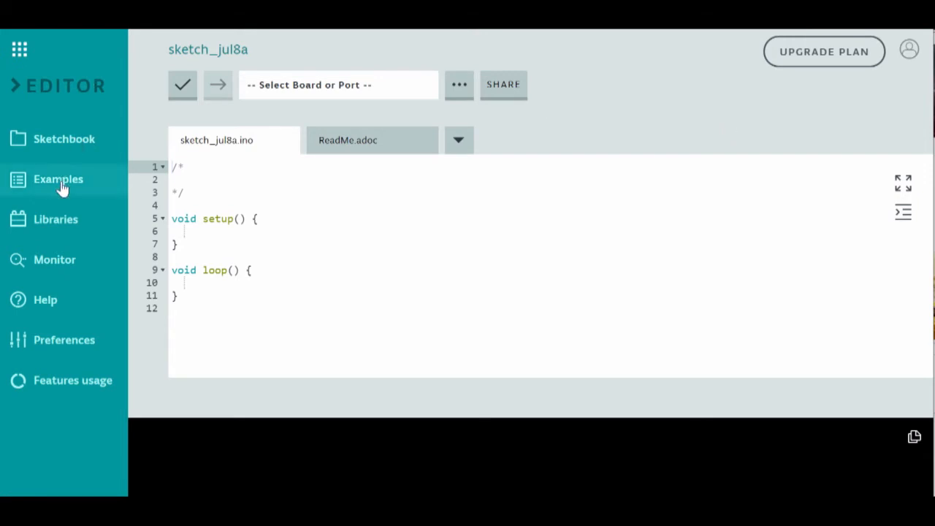
- Open the p06_LightTheremin example and change the upper map() value in loop() to 2000
{"action": "left_click", "coordinate": [58, 179]}
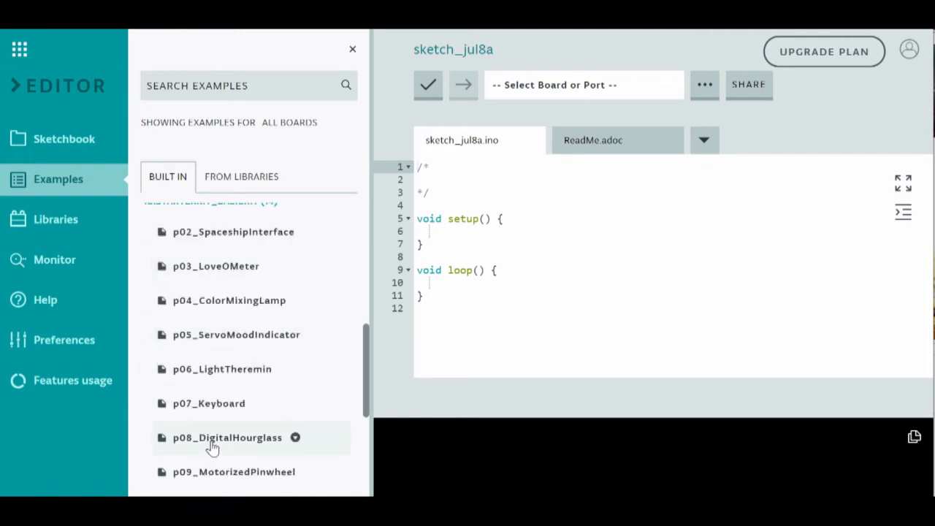
{"action": "mouse_move", "coordinate": [225, 368]}
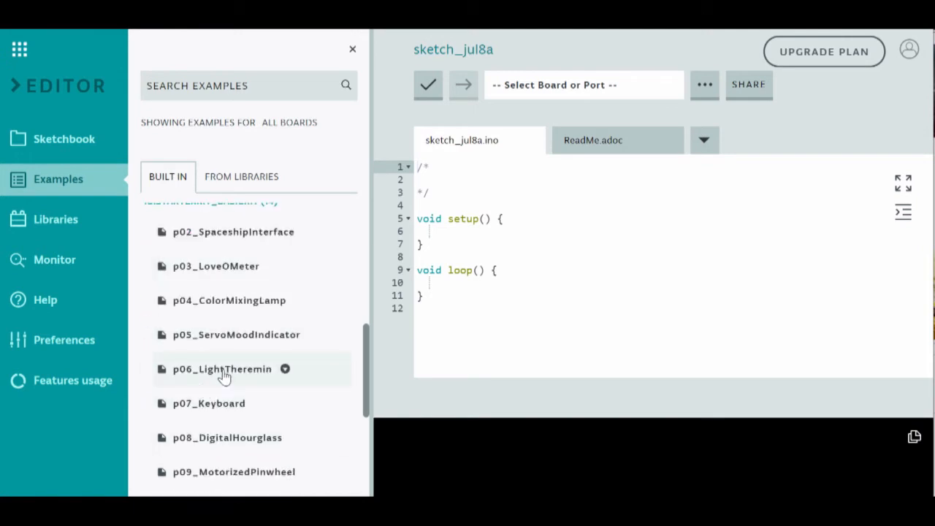
{"action": "left_click", "coordinate": [222, 368]}
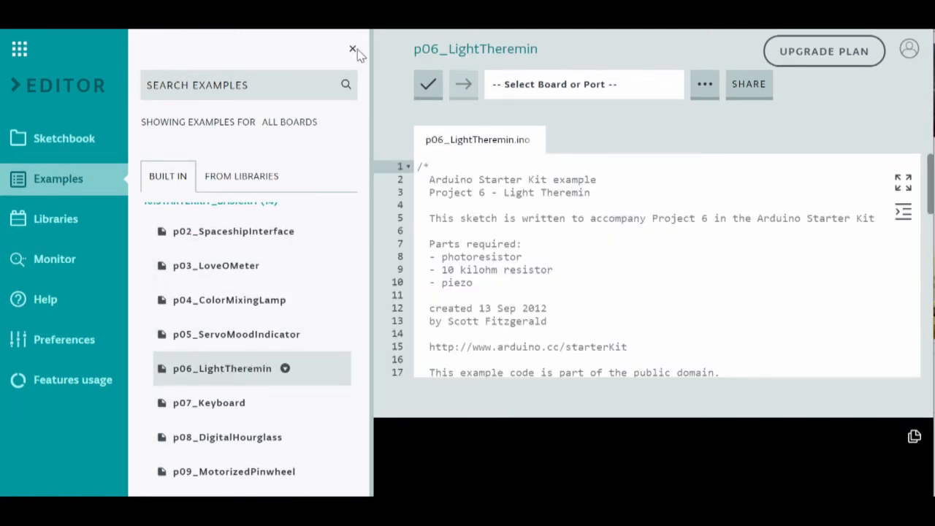
{"action": "left_click", "coordinate": [354, 50]}
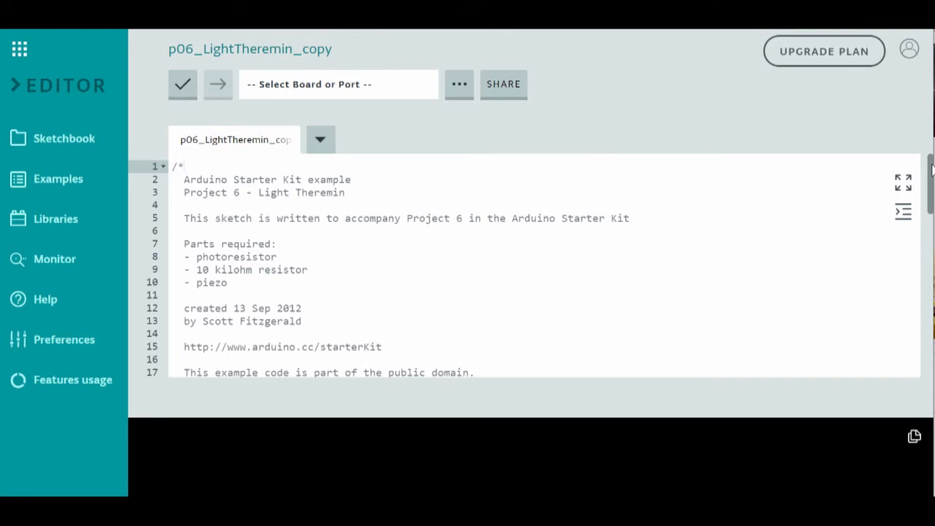
{"action": "scroll", "scroll_direction": "down", "scroll_amount": 3}
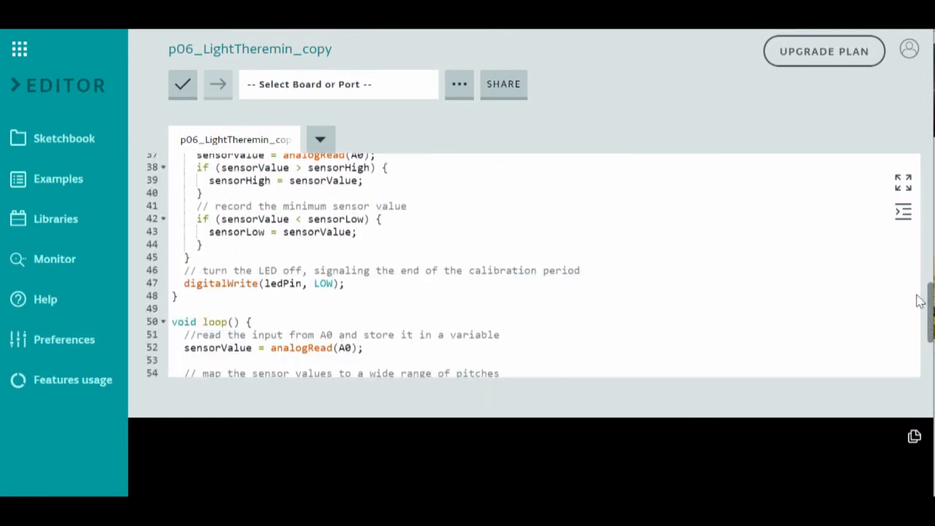
{"action": "scroll", "scroll_direction": "down", "scroll_amount": 3}
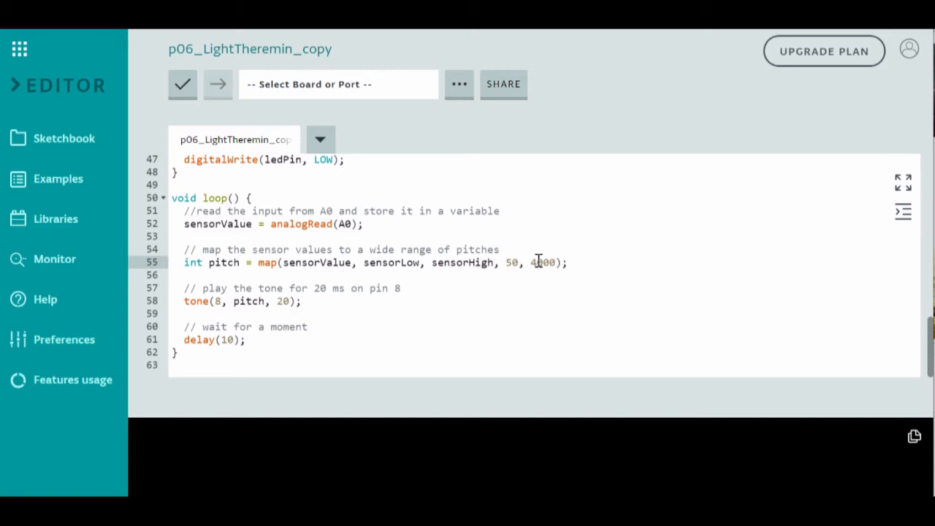
{"action": "type", "text": "2000"}
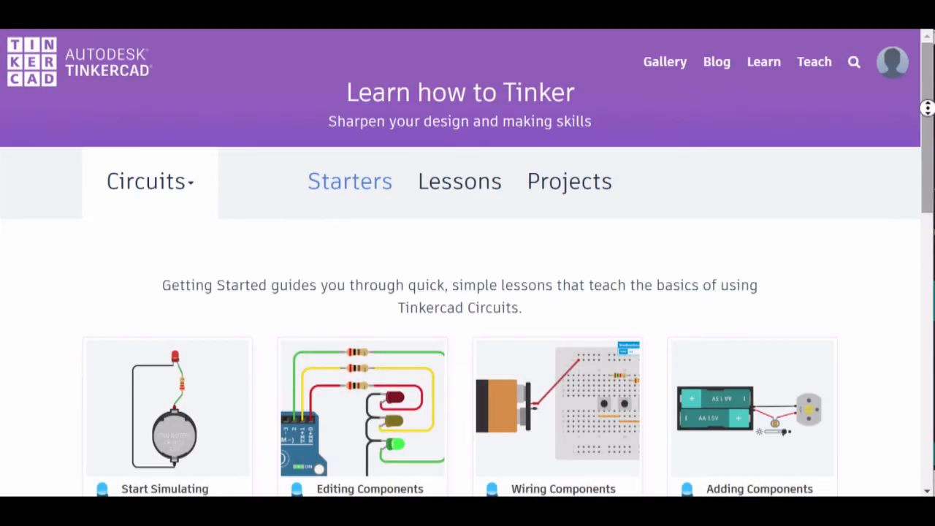
- Scroll the Circuits starter lessons down to the Next steps section
{"action": "scroll", "scroll_direction": "down", "scroll_amount": 3}
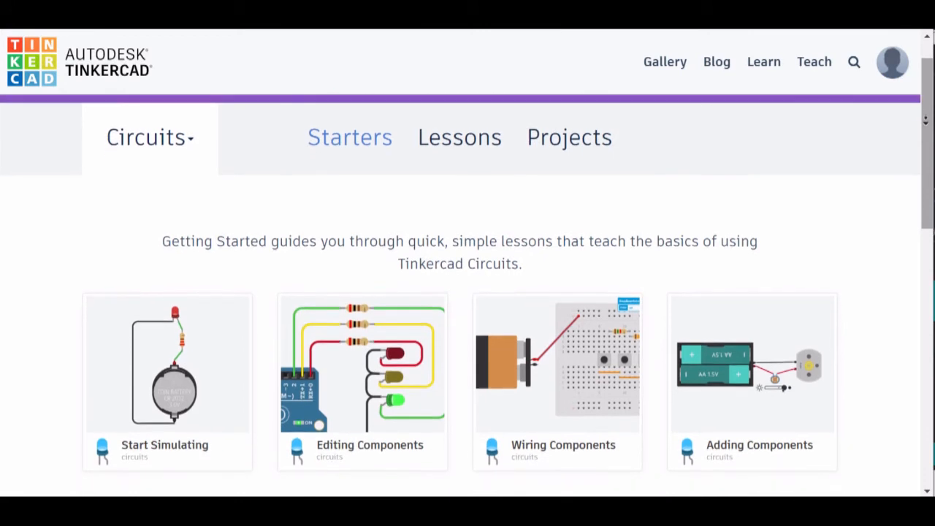
{"action": "scroll", "scroll_direction": "down", "scroll_amount": 3}
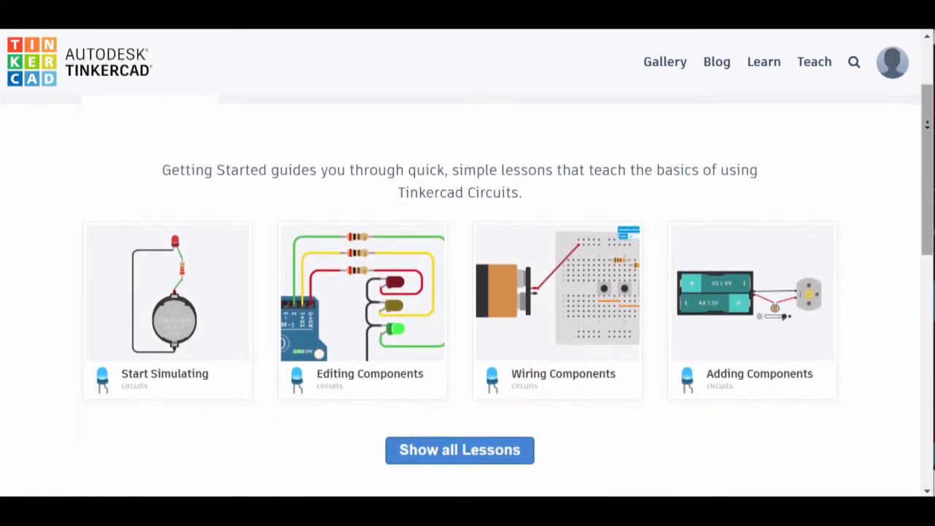
{"action": "scroll", "scroll_direction": "down", "scroll_amount": 3}
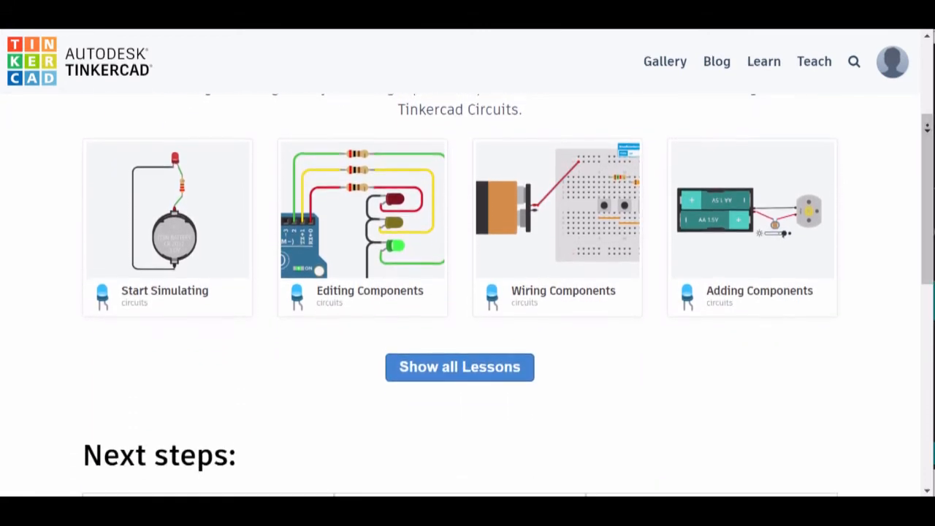
{"action": "scroll", "scroll_direction": "down", "scroll_amount": 3}
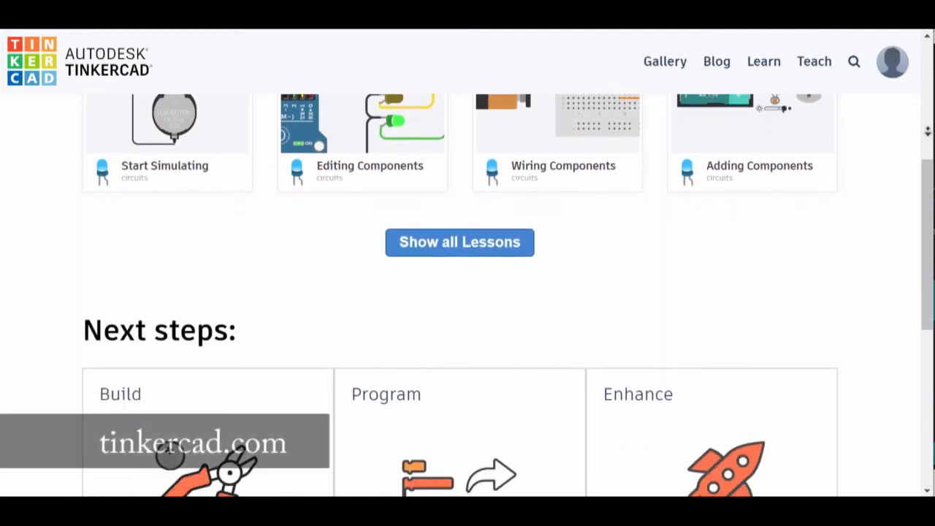
{"action": "scroll", "scroll_direction": "down", "scroll_amount": 3}
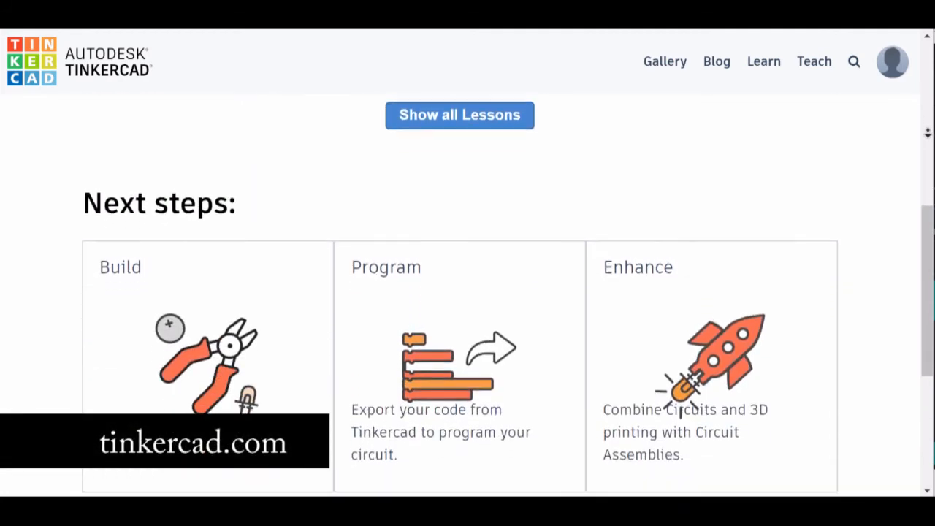
{"action": "scroll", "scroll_direction": "down", "scroll_amount": 3}
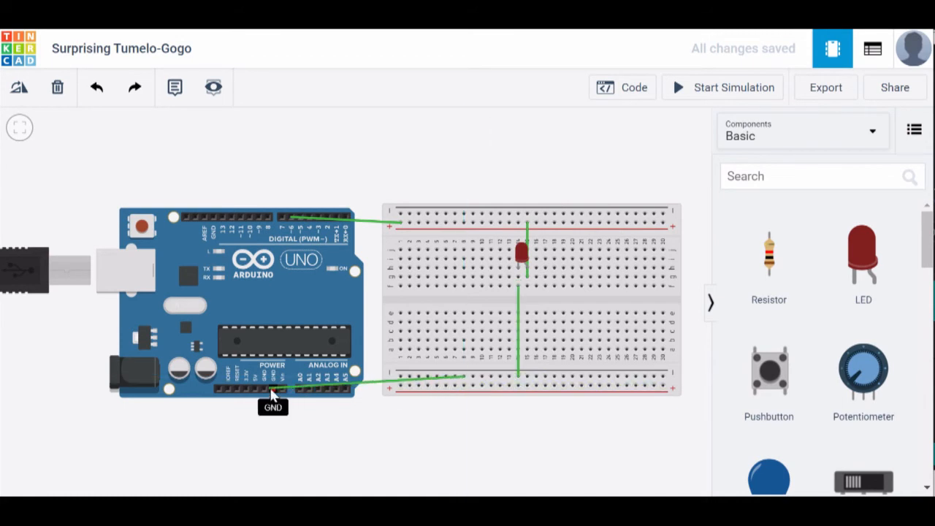
- Add block code setting pin 6 HIGH and LOW with waits, then return to the circuit view
{"action": "left_click", "coordinate": [623, 88]}
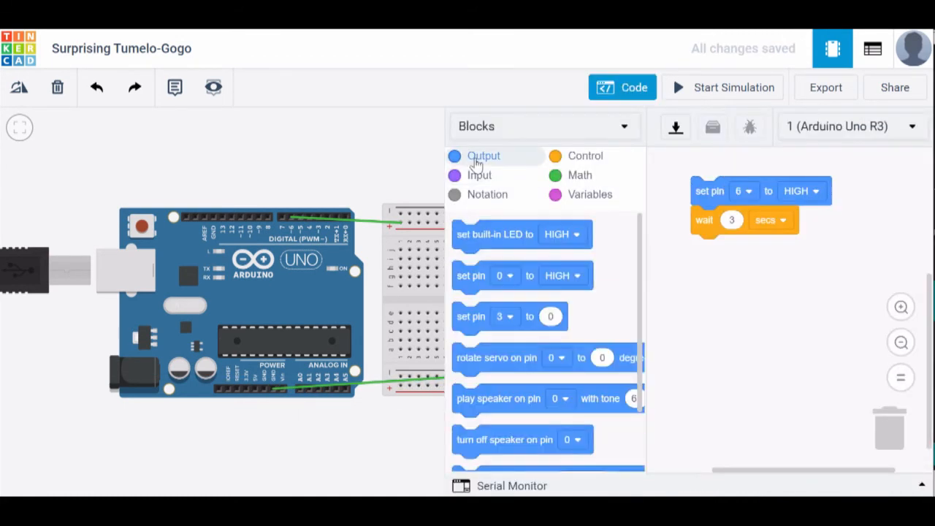
{"action": "mouse_move", "coordinate": [474, 275]}
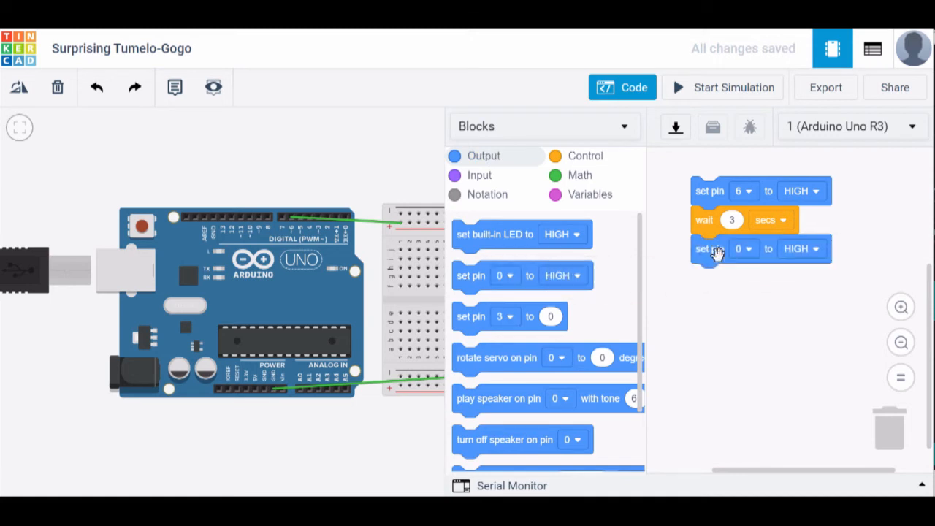
{"action": "left_click", "coordinate": [584, 155]}
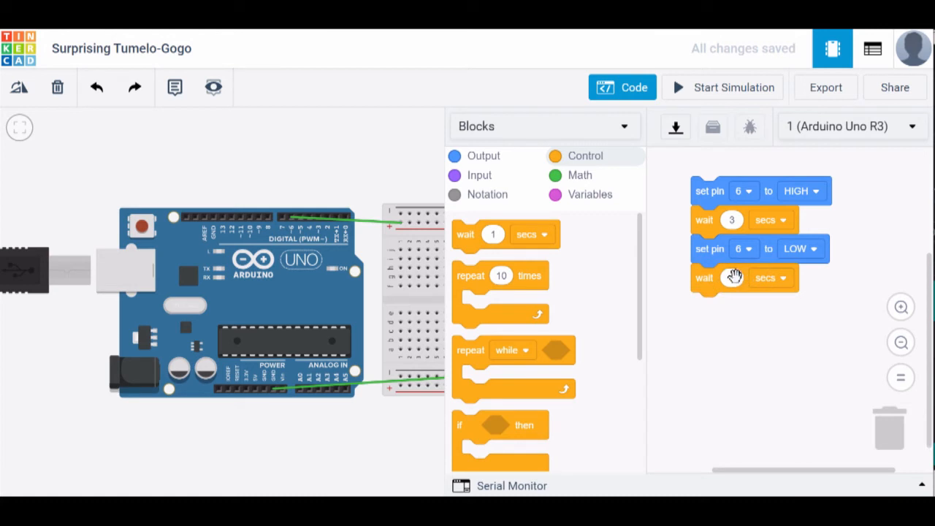
{"action": "left_click", "coordinate": [731, 277]}
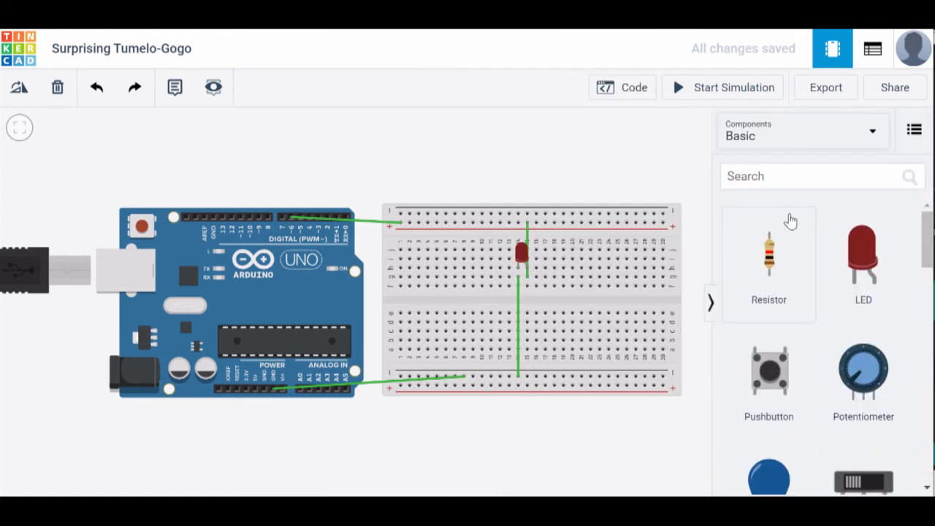
{"action": "left_click", "coordinate": [722, 88]}
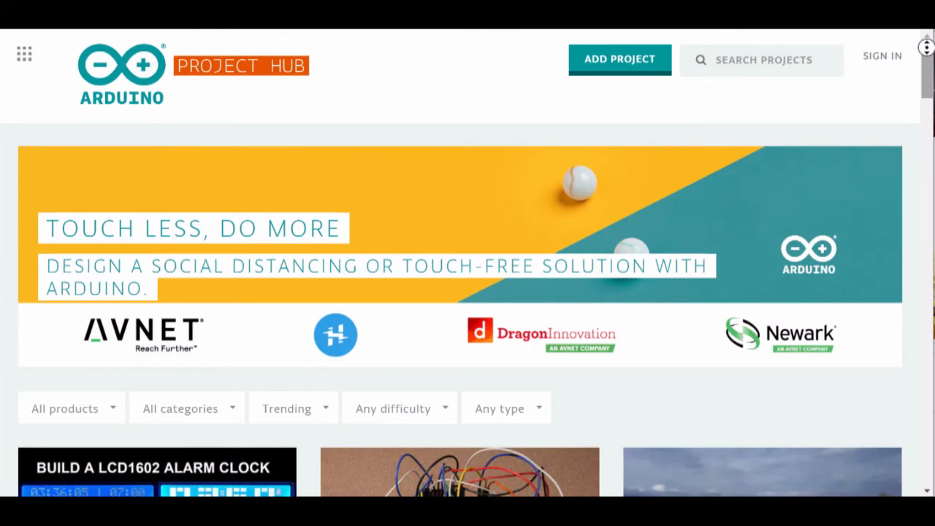
- Scroll down through the trending project tutorial cards on Project Hub
{"action": "scroll", "scroll_direction": "down", "scroll_amount": 3}
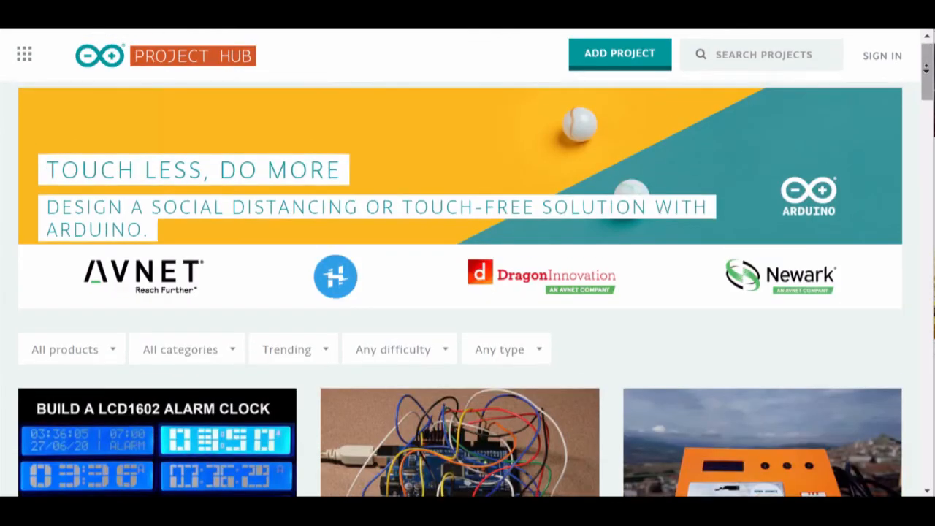
{"action": "scroll", "scroll_direction": "down", "scroll_amount": 3}
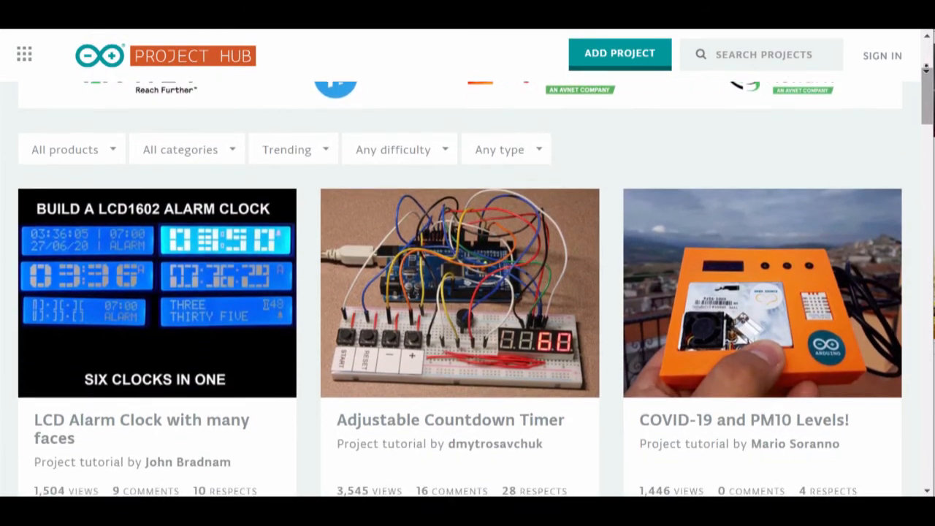
{"action": "scroll", "scroll_direction": "down", "scroll_amount": 3}
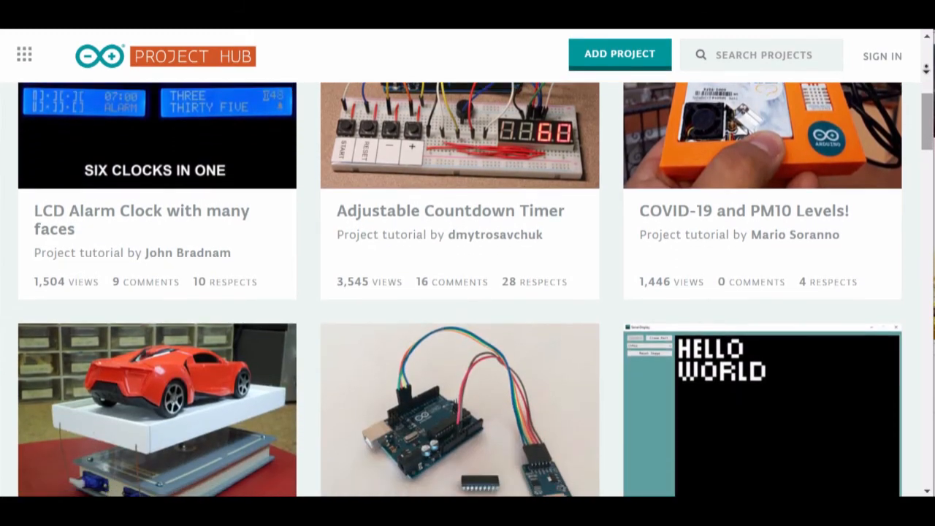
{"action": "scroll", "scroll_direction": "down", "scroll_amount": 3}
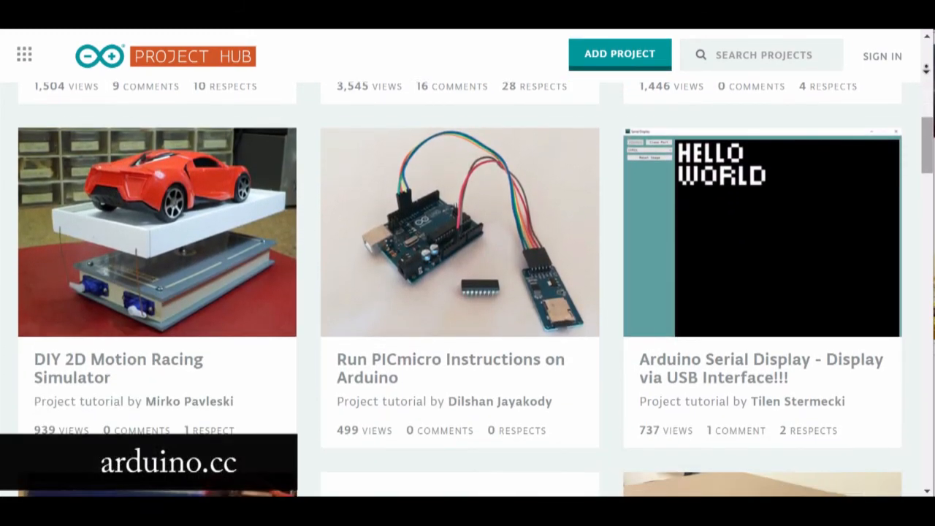
{"action": "scroll", "scroll_direction": "down", "scroll_amount": 3}
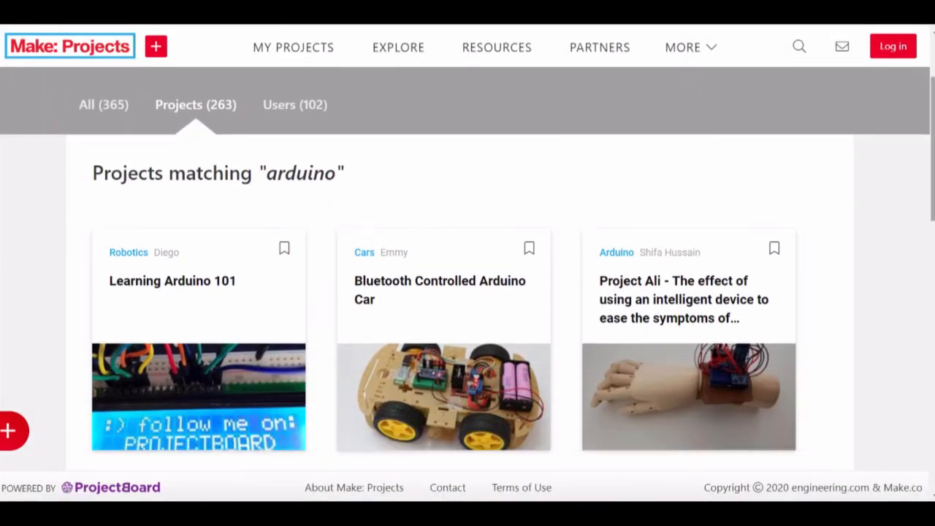
- Scroll the arduino search results past Spherical Droid to Save My Sweetie and BASILISK
{"action": "scroll", "scroll_direction": "down", "scroll_amount": 3}
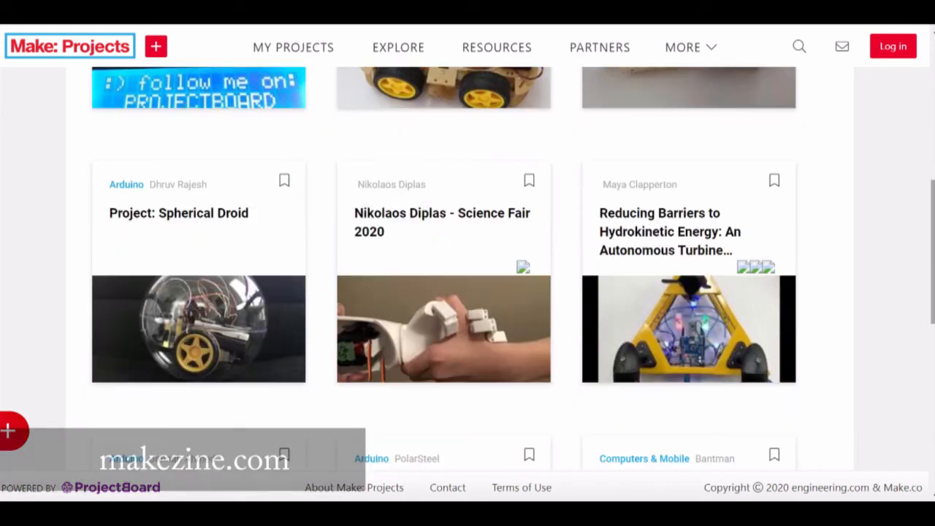
{"action": "scroll", "scroll_direction": "down", "scroll_amount": 3}
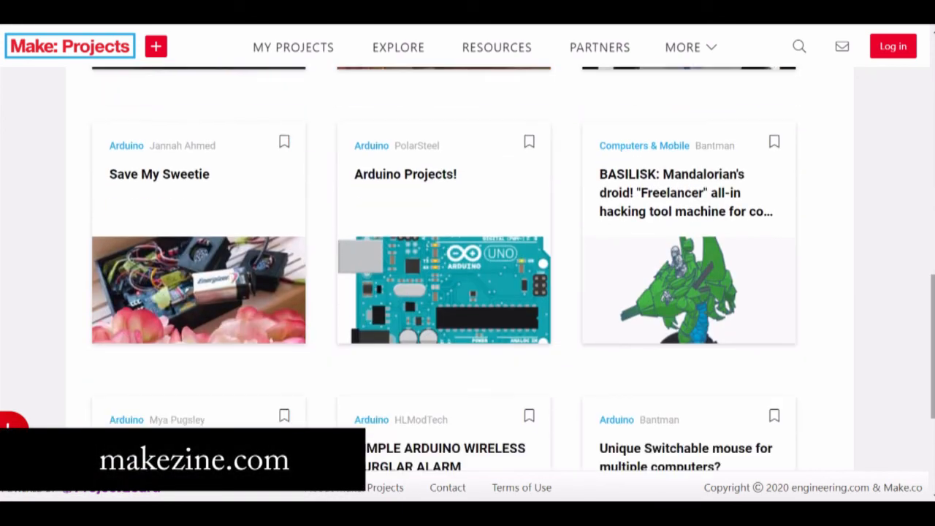
{"action": "scroll", "scroll_direction": "up", "scroll_amount": 3}
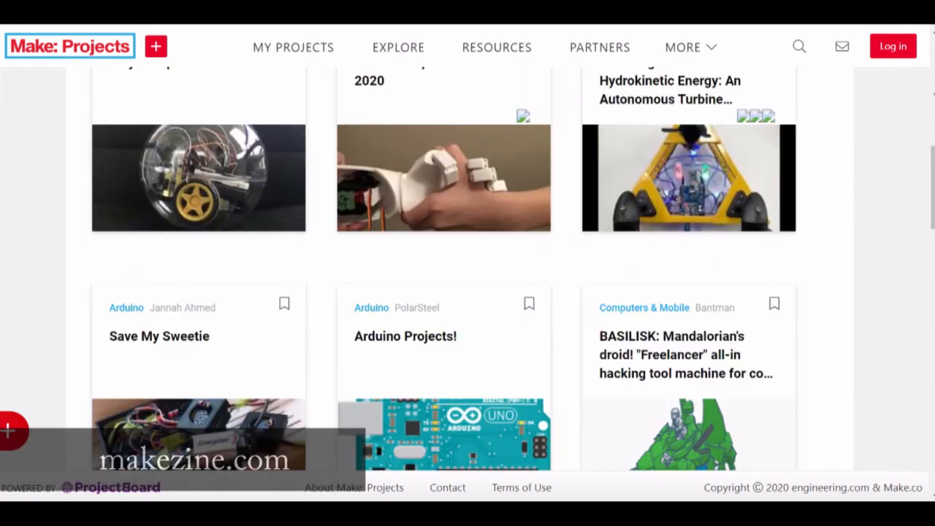